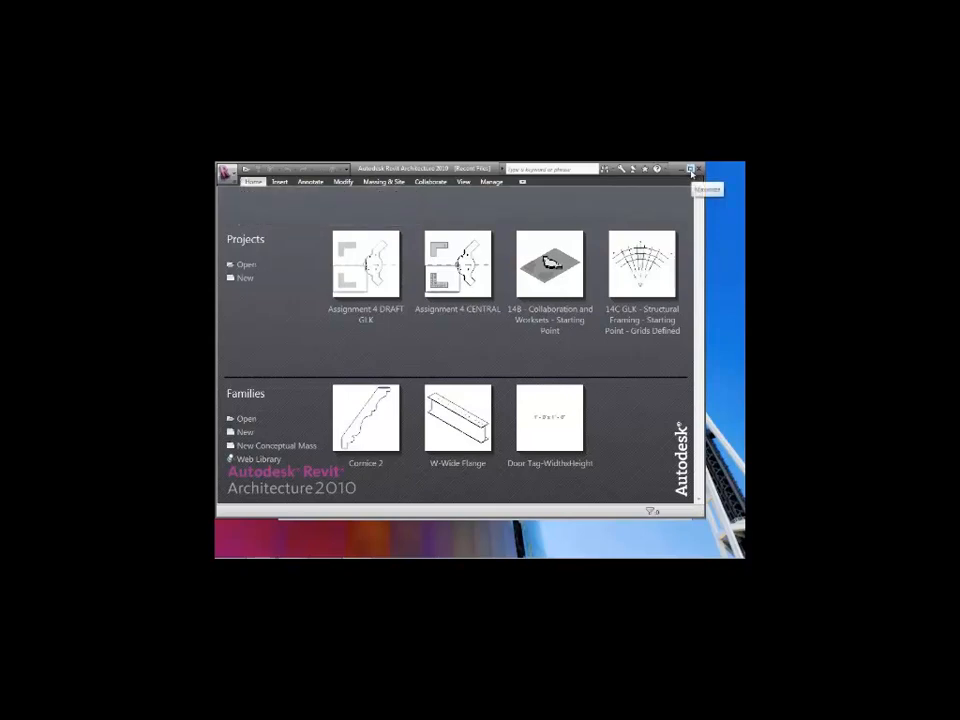
Step: Maximize the Revit window and bring up the Open dialog for an existing project
click(681, 167)
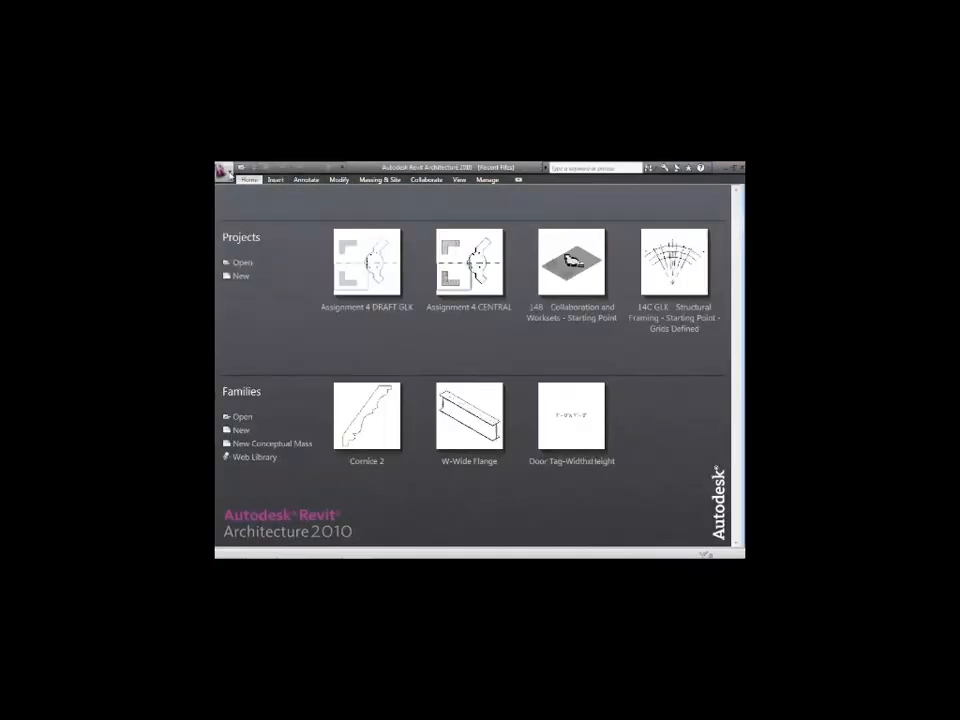
click(238, 166)
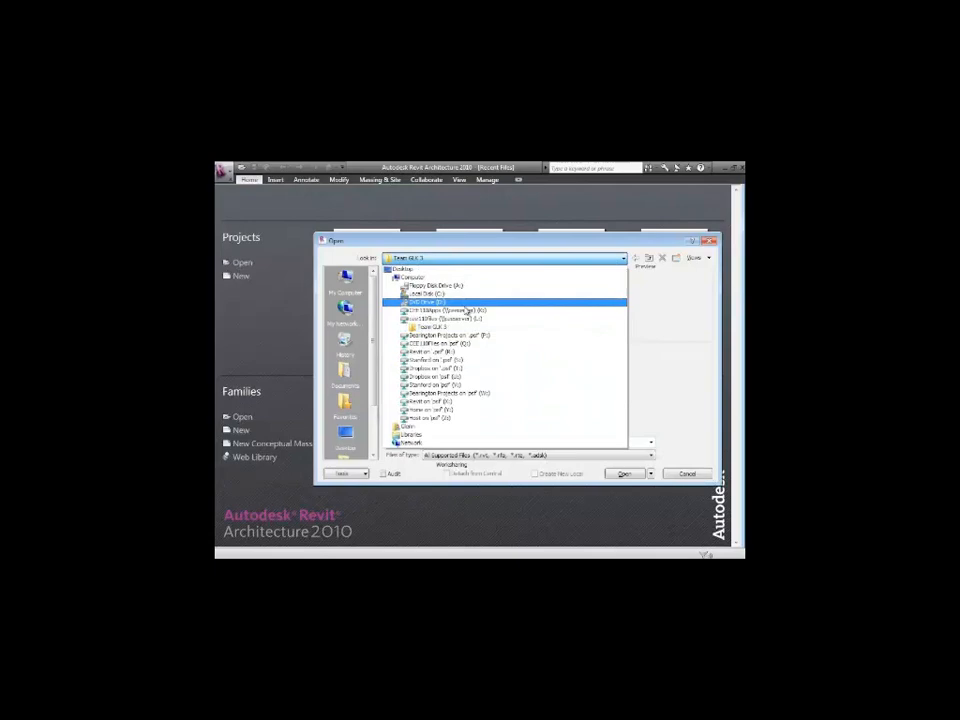
Step: Browse the network drive to the Session 14 folder and choose the Structural Framing starting-point project
double_click(455, 310)
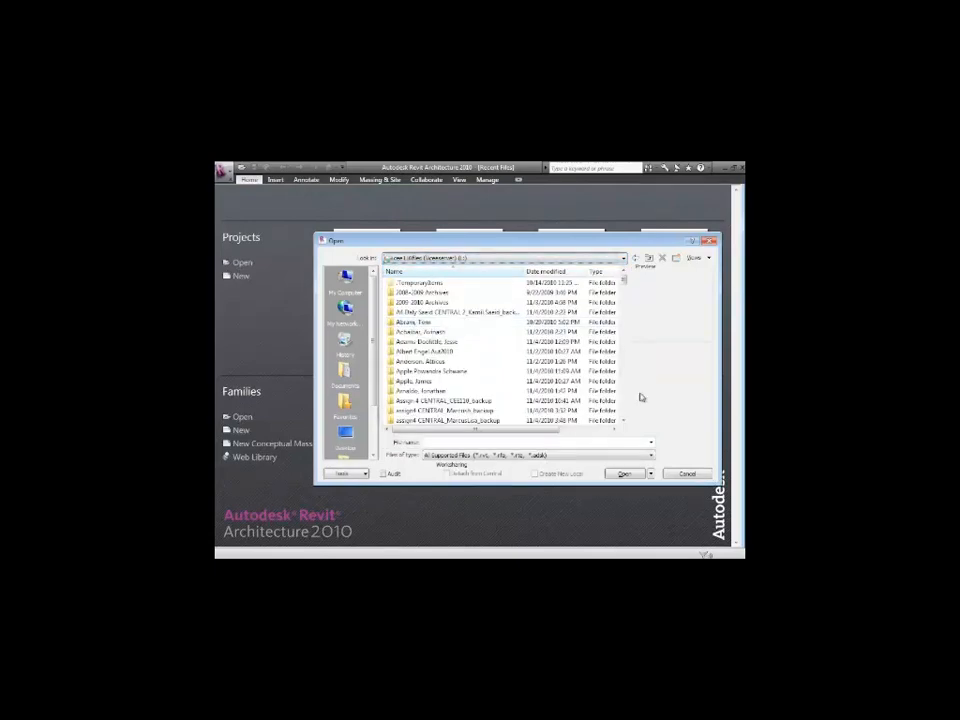
scroll(down, 3)
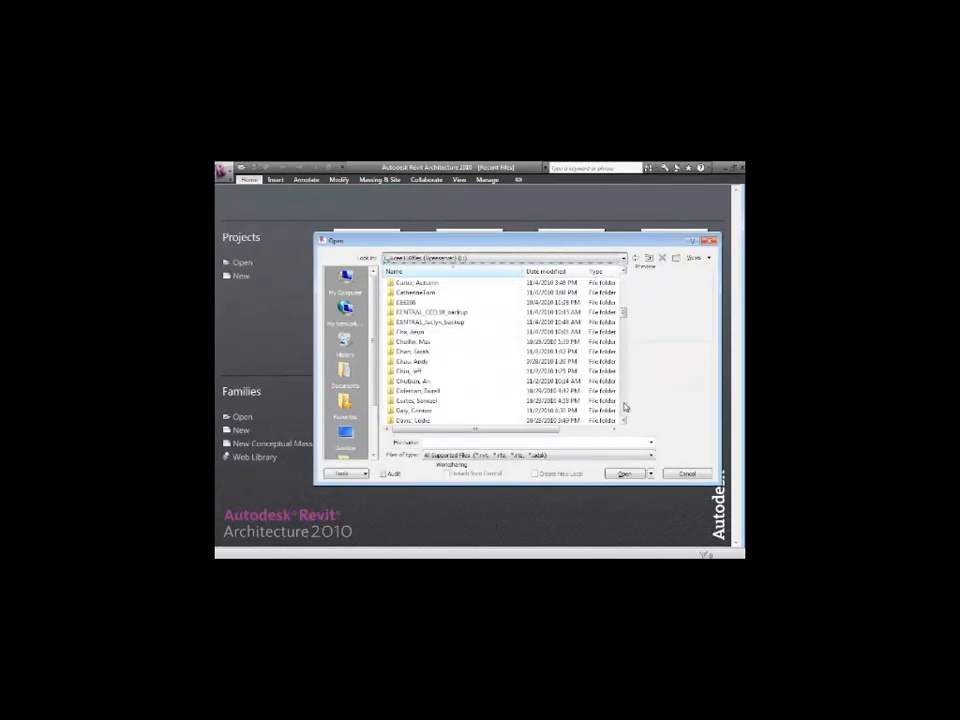
scroll(down, 3)
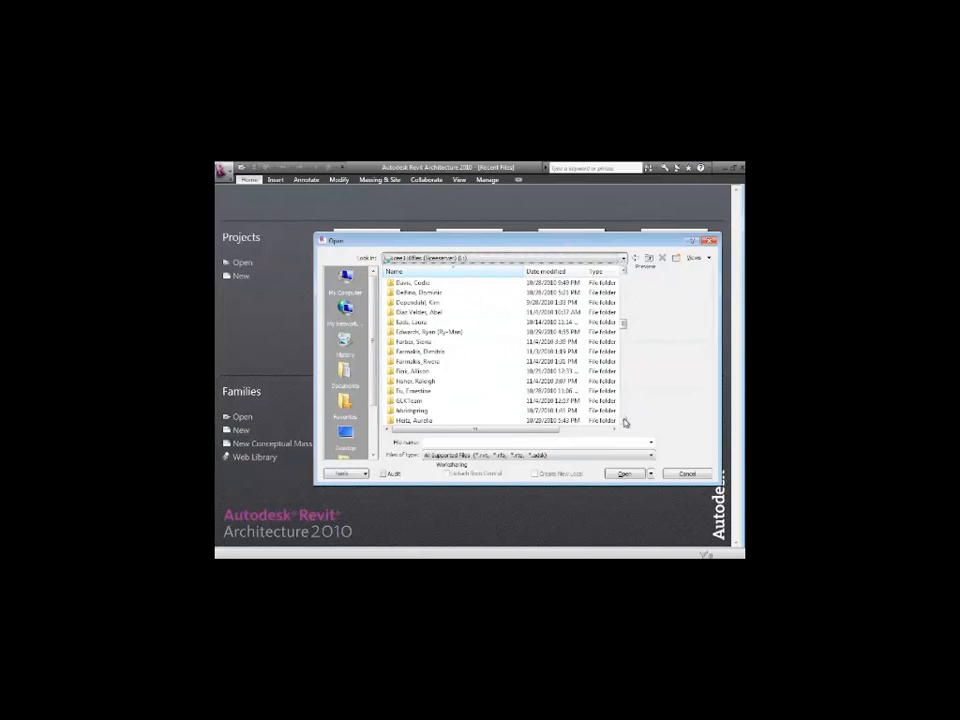
scroll(down, 3)
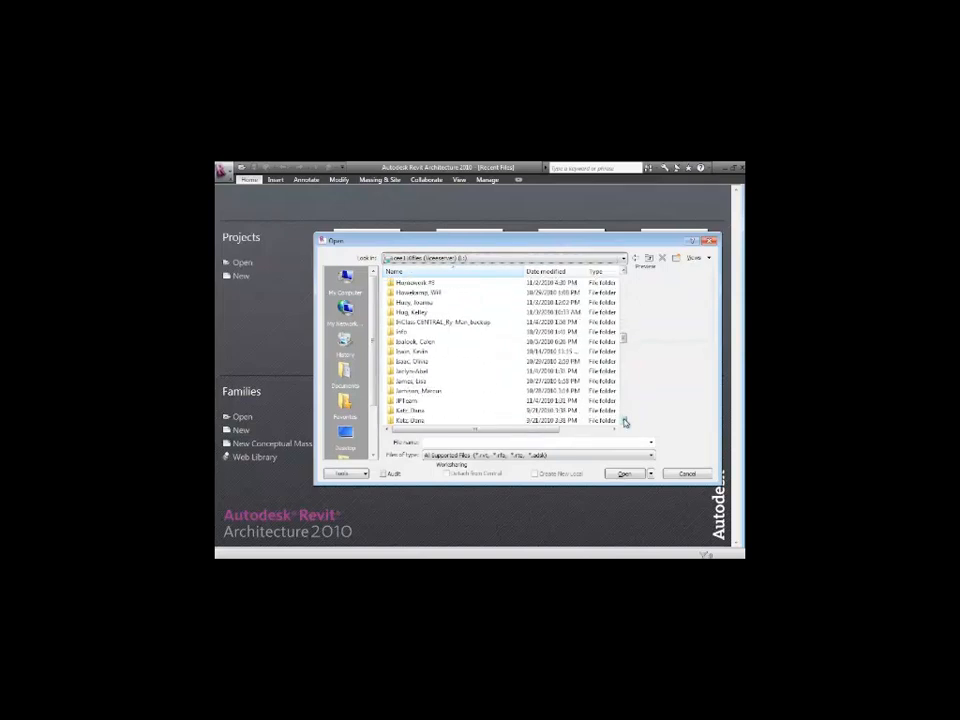
scroll(down, 3)
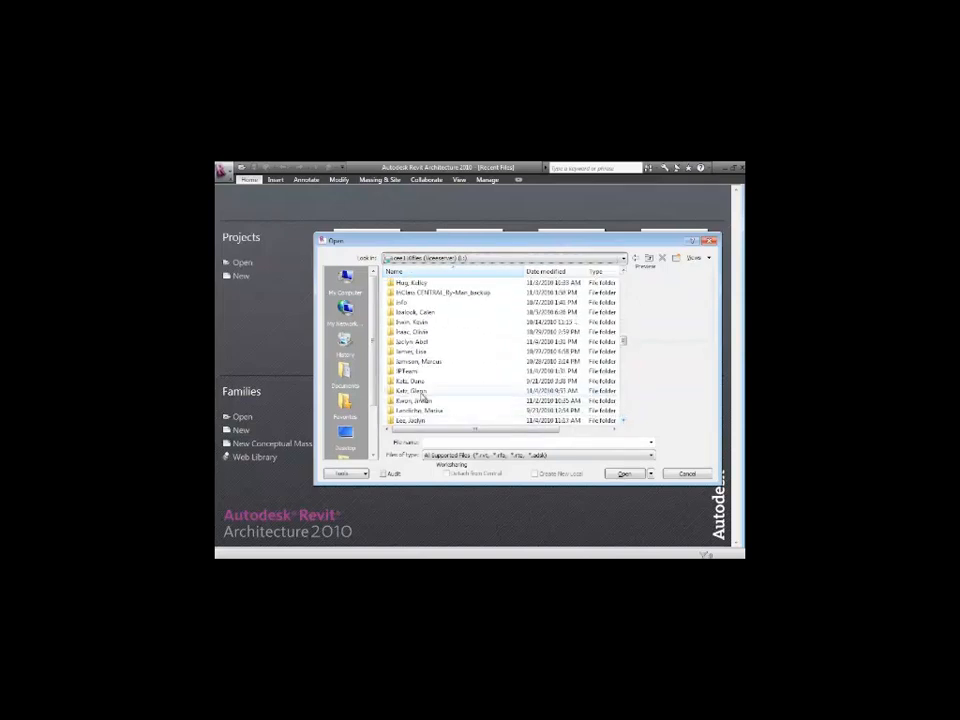
double_click(415, 391)
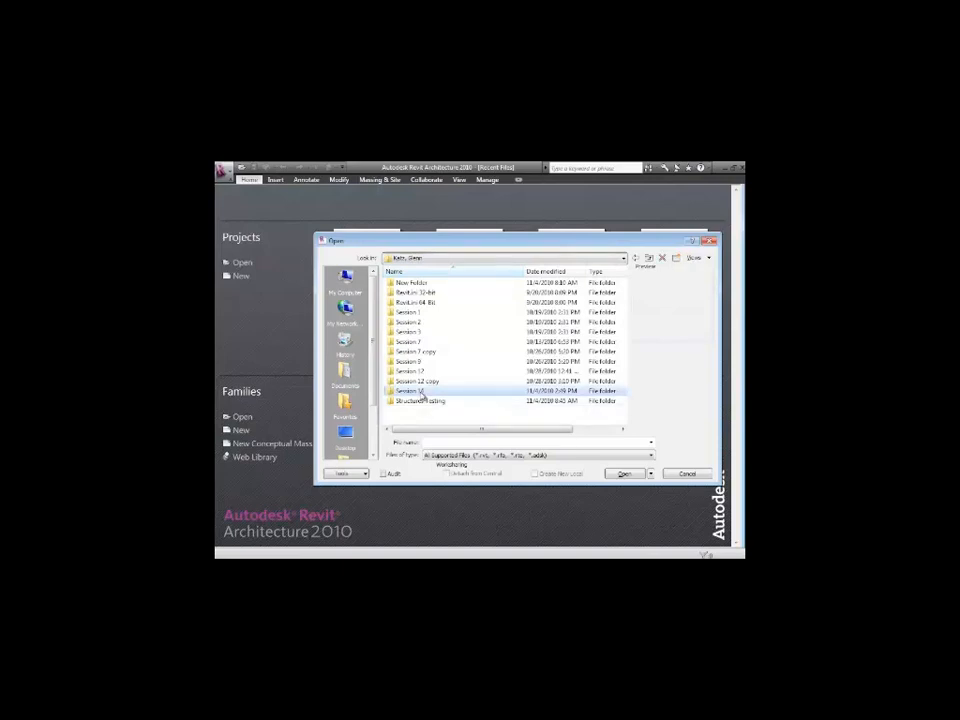
double_click(411, 390)
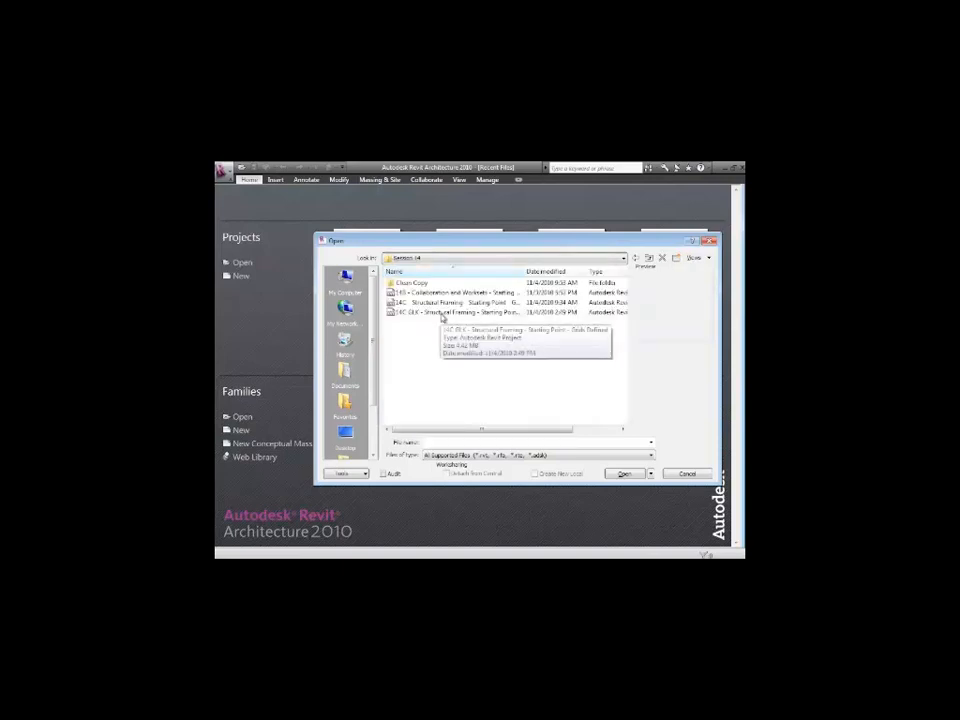
click(450, 313)
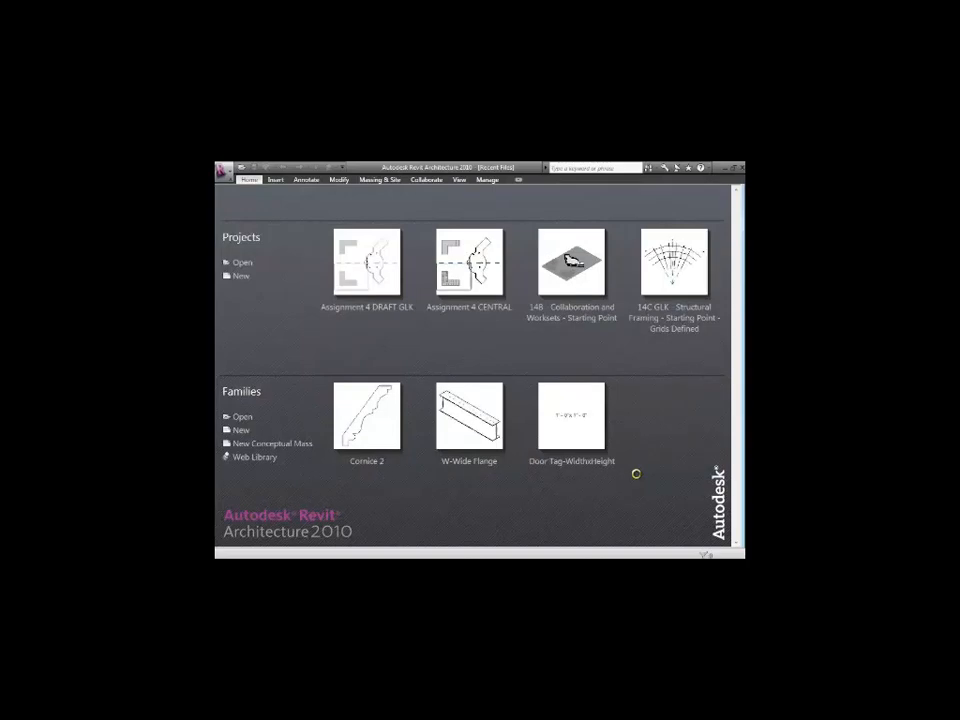
Step: Load the project into the Level 1 plan view showing the radial and arc grids
click(672, 263)
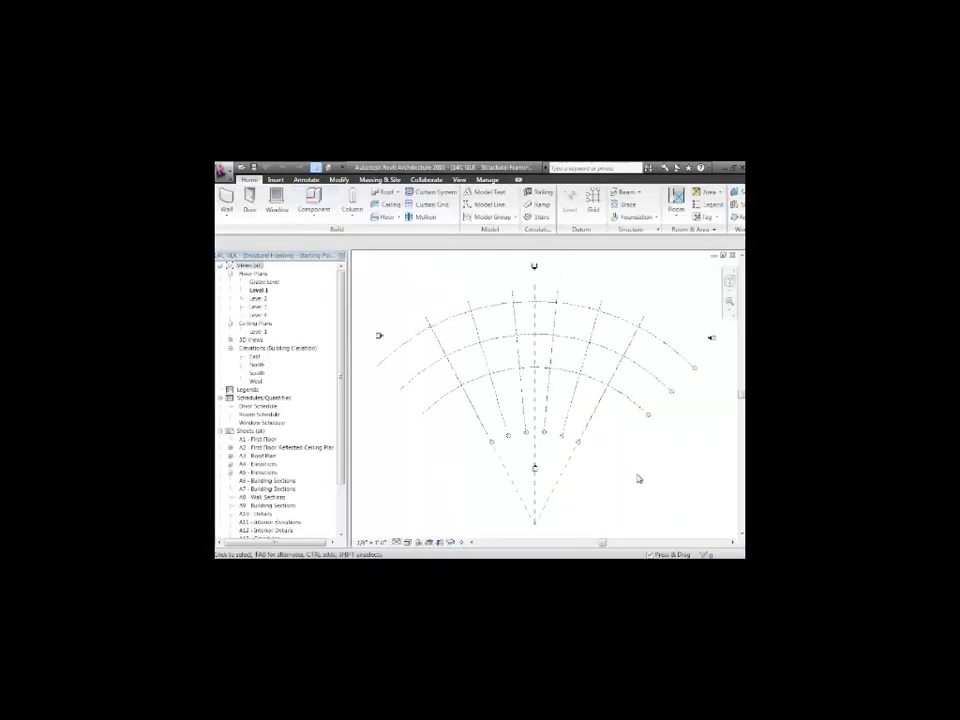
mouse_move(638, 478)
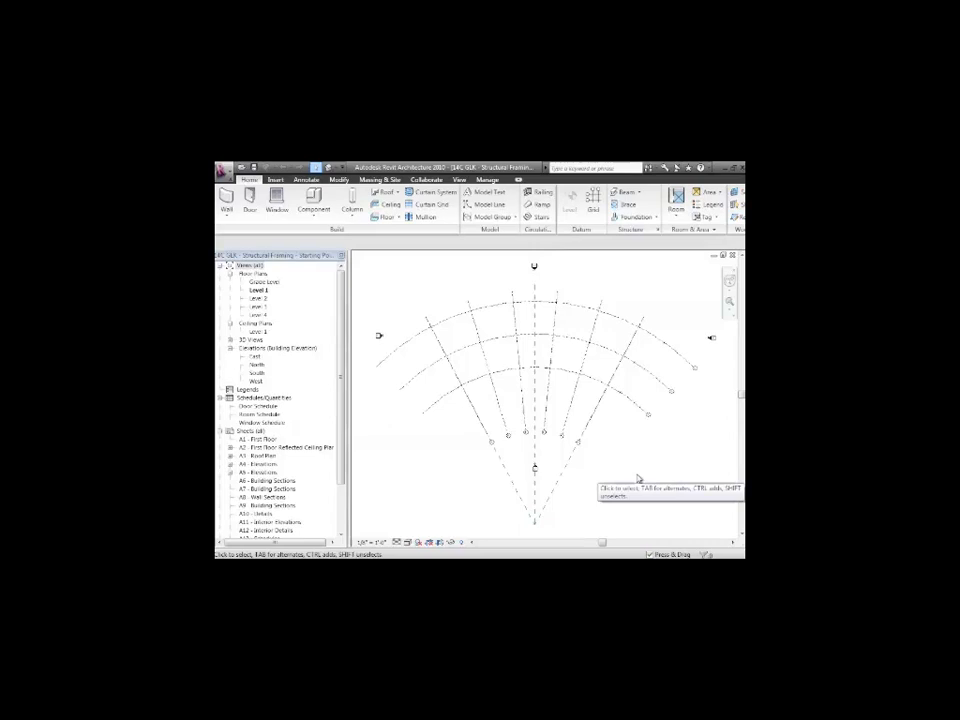
mouse_move(638, 478)
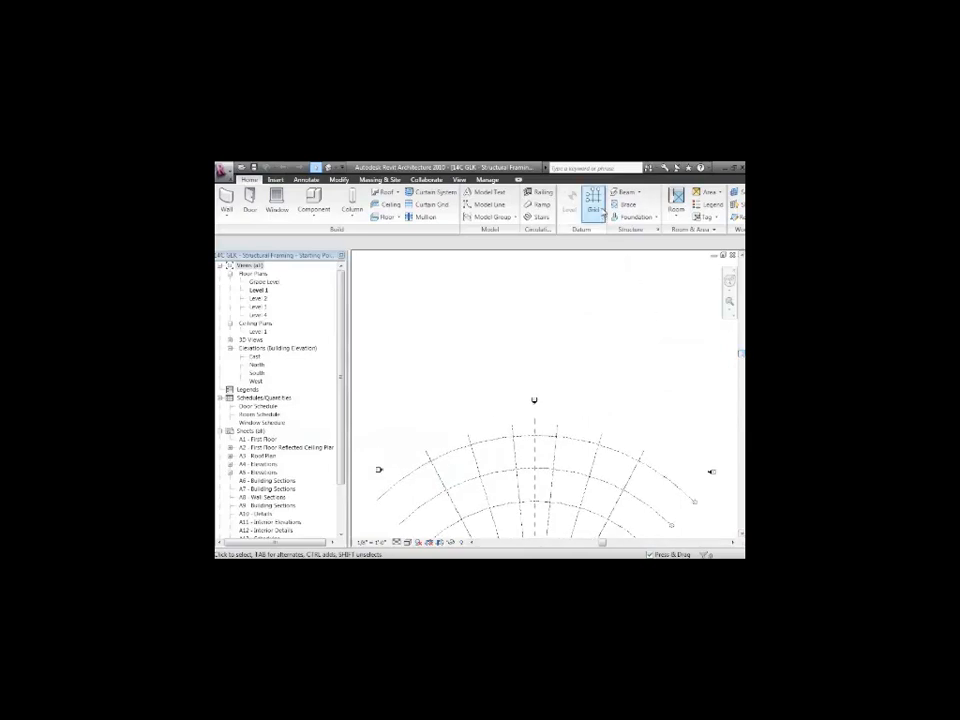
Step: Draw straight horizontal grid lines above the radial grid layout
click(595, 200)
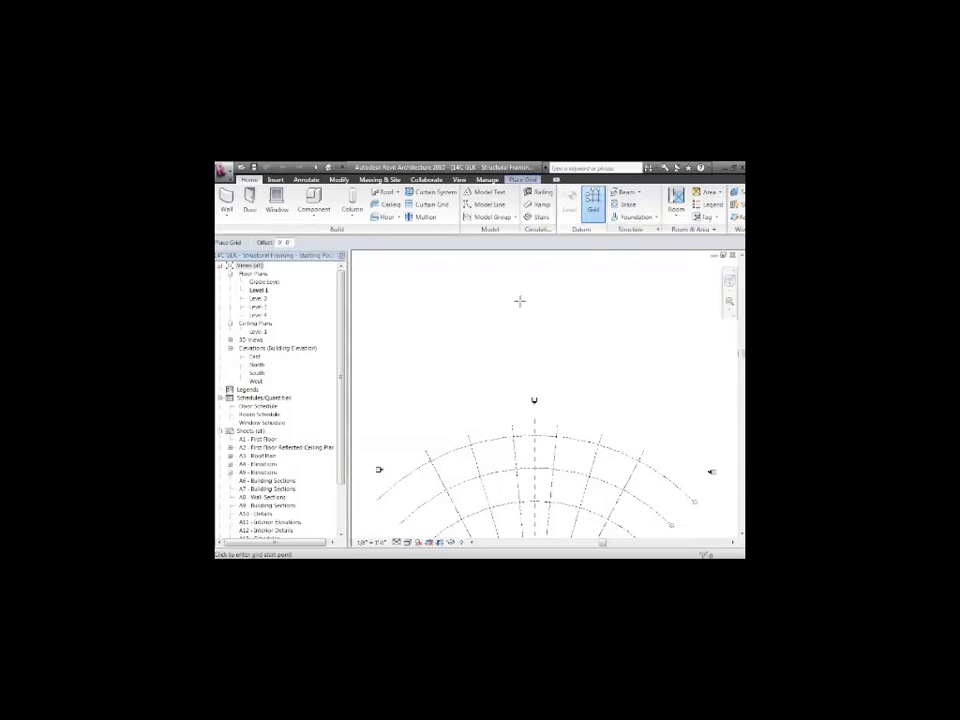
drag(440, 357, 632, 352)
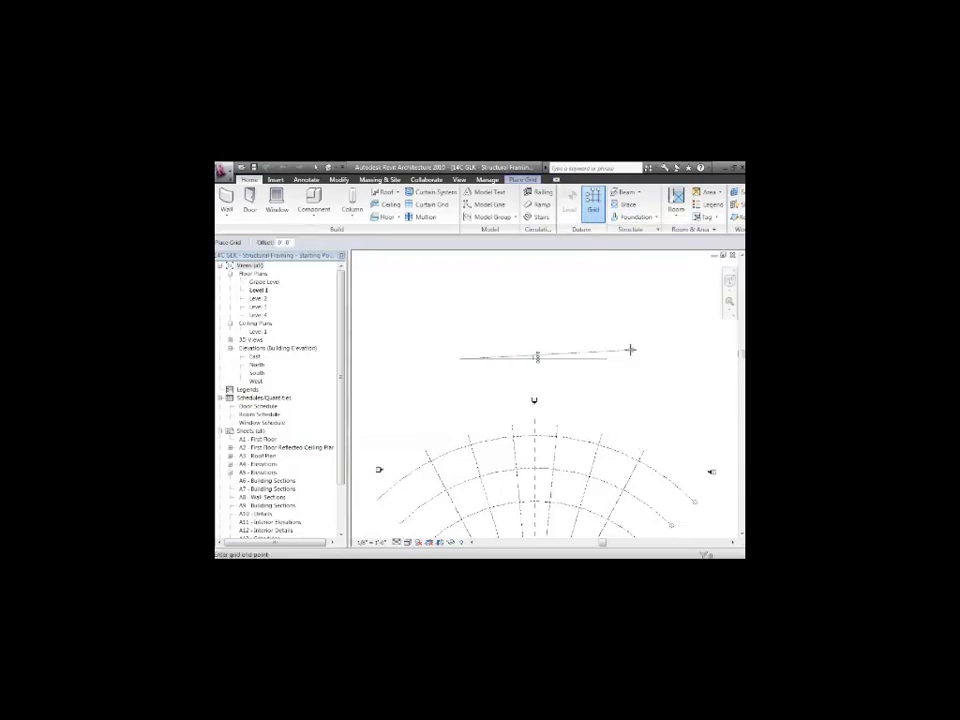
click(537, 358)
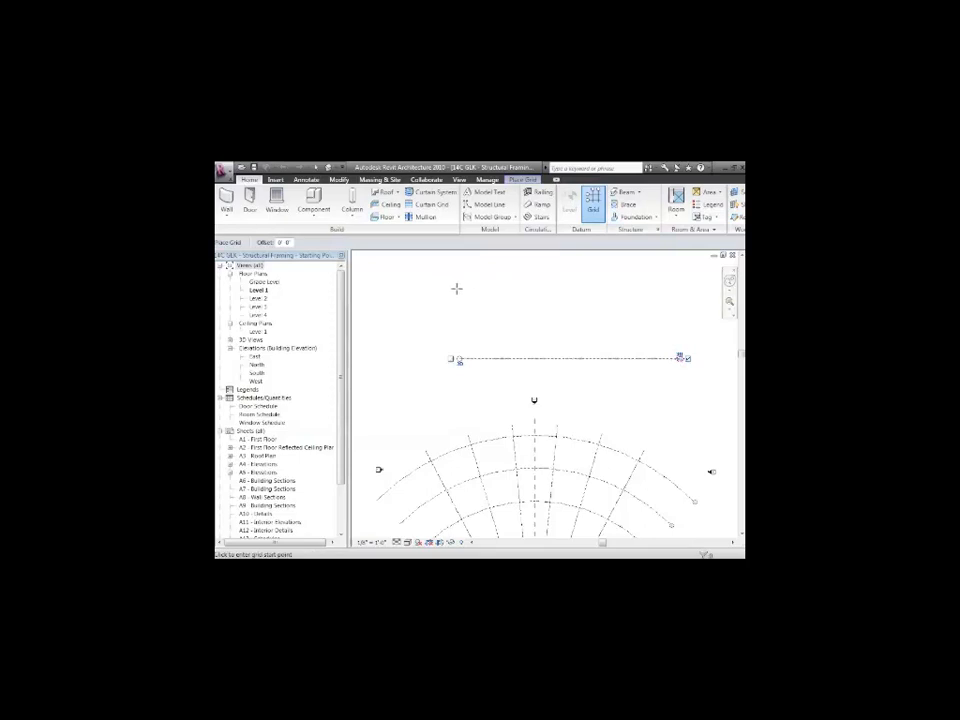
drag(460, 290, 663, 298)
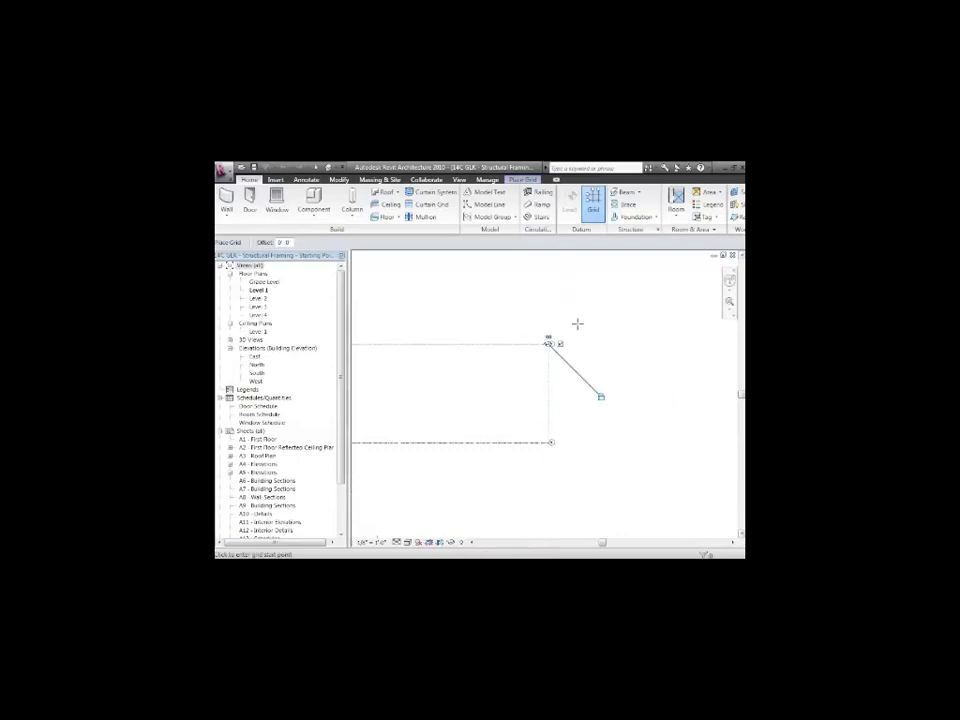
mouse_move(533, 372)
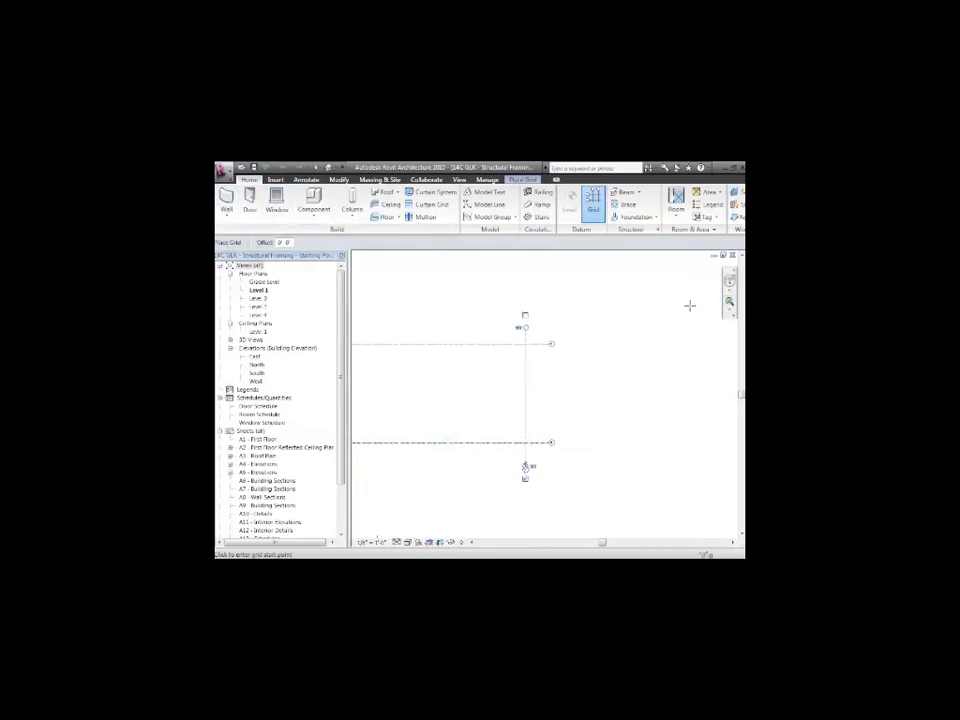
mouse_move(688, 310)
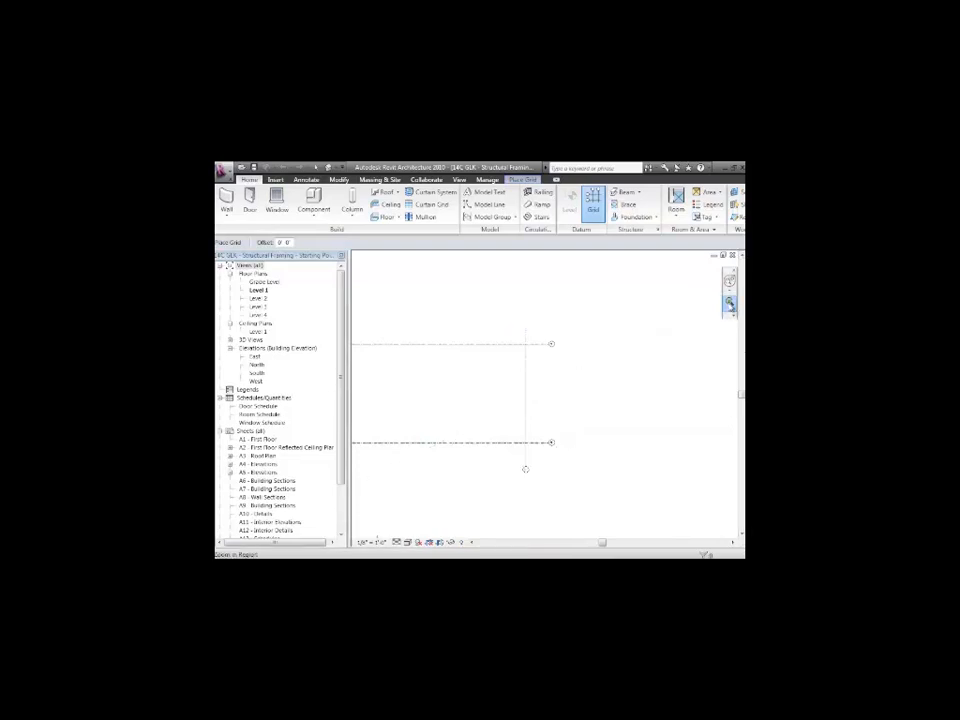
Step: Select the new vertical grid and cancel the 'name already in use' error
click(535, 483)
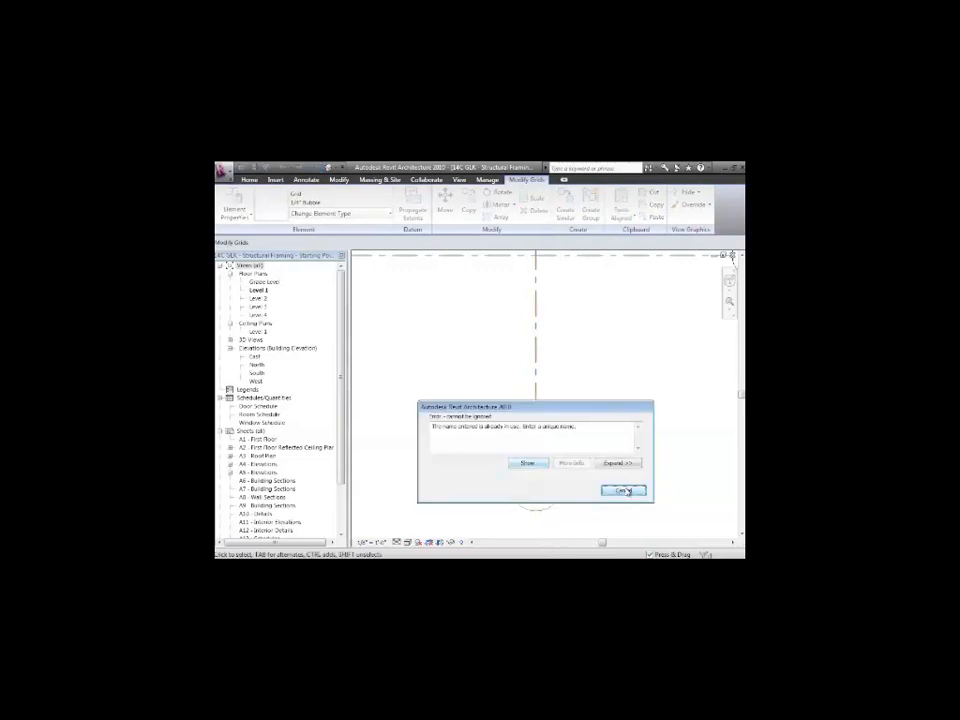
click(624, 490)
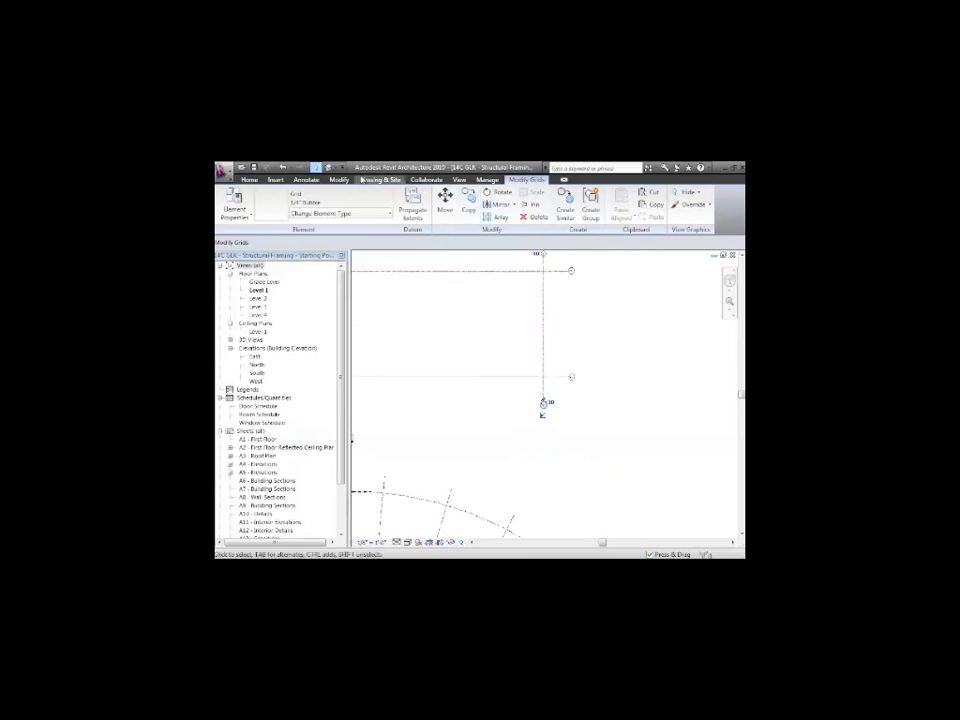
Step: Start the Grid tool for the additional vertical grid lines
click(246, 180)
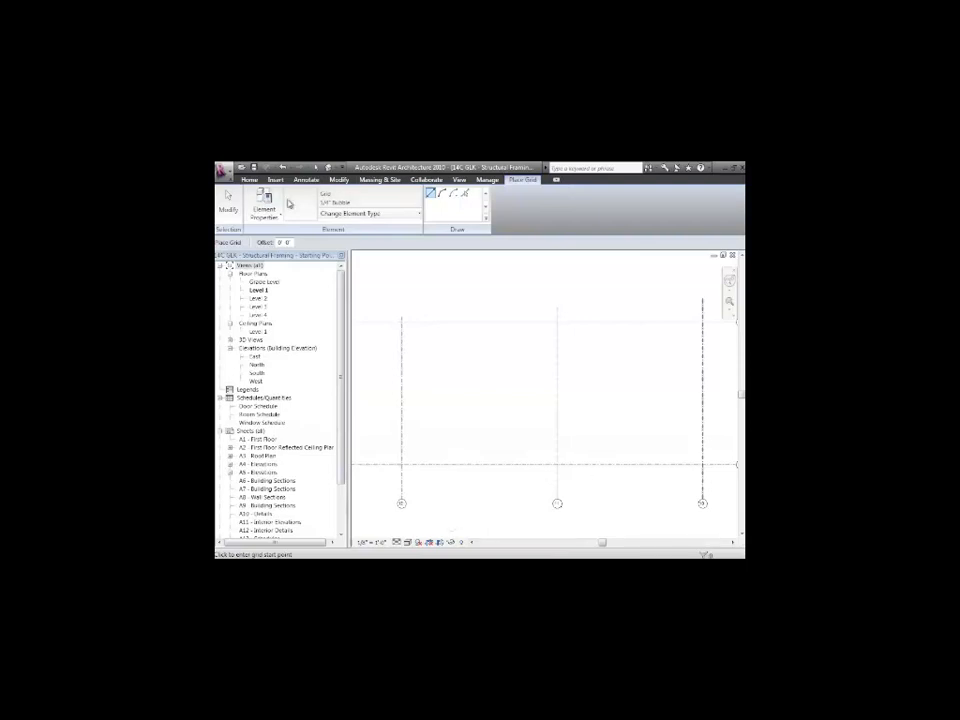
Step: Start the Wall tool to sketch a rectangular wall loop between the grids
click(252, 180)
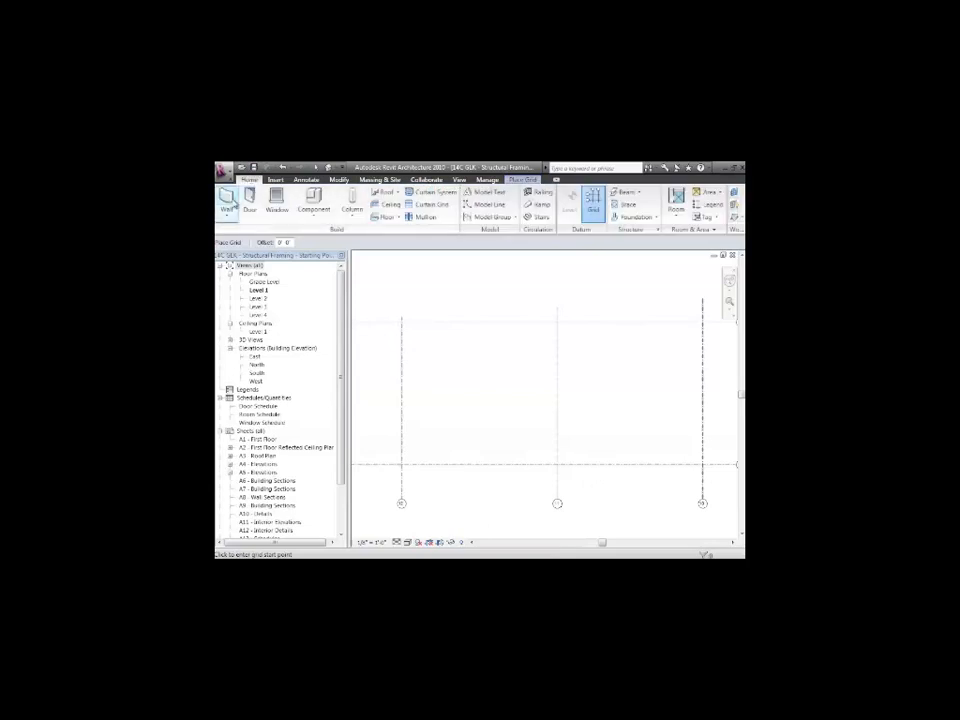
click(231, 207)
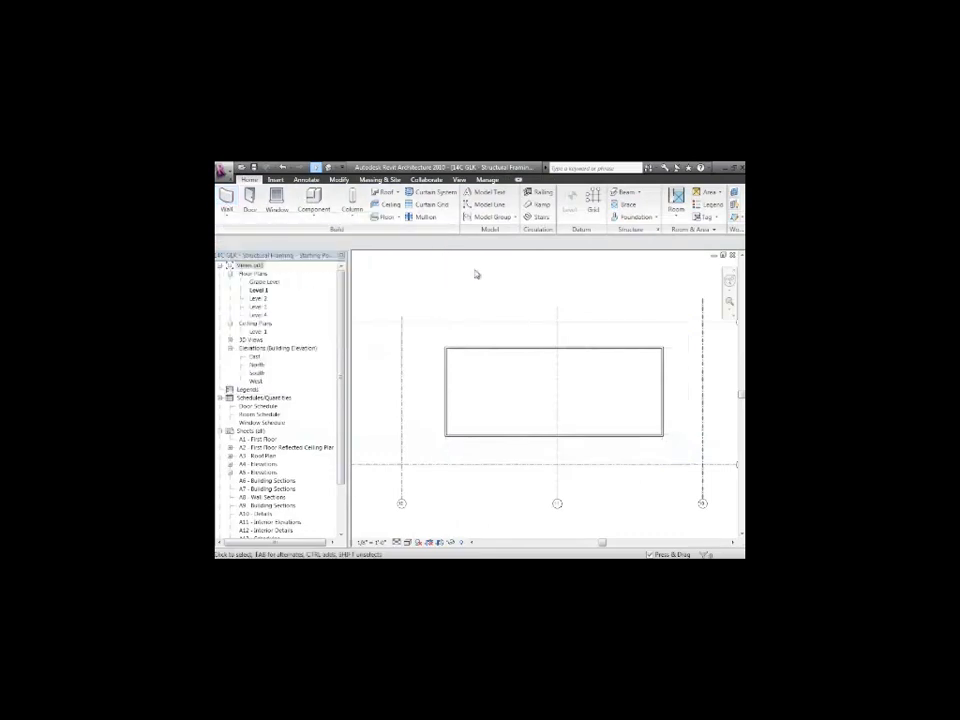
Step: Start the Align tool to align the wall faces to the outer grid lines
click(339, 180)
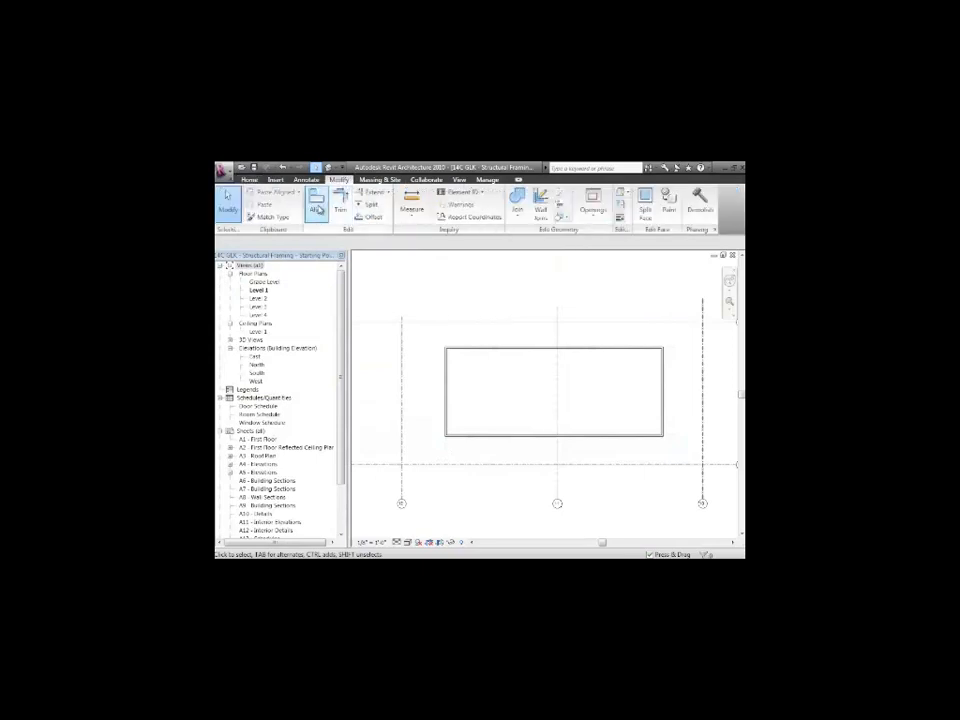
click(325, 203)
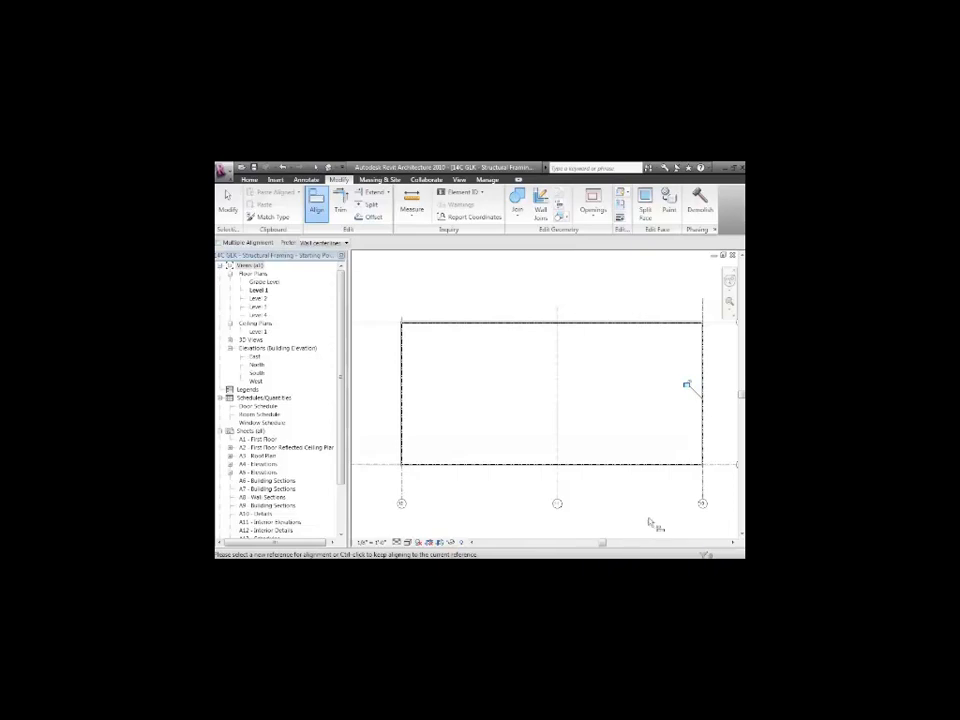
mouse_move(650, 519)
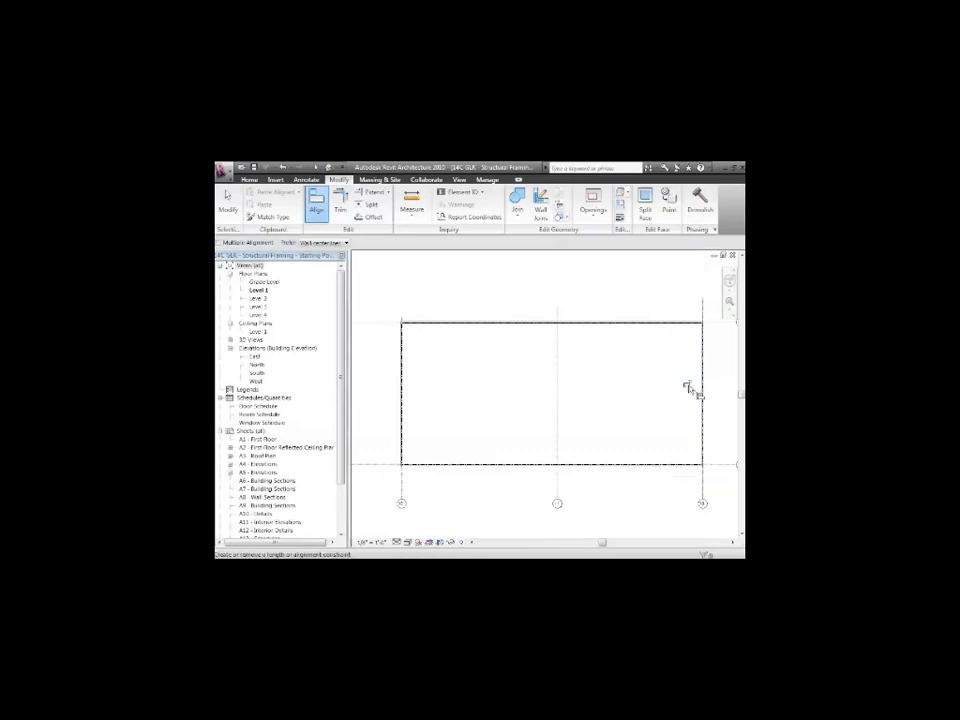
mouse_move(689, 389)
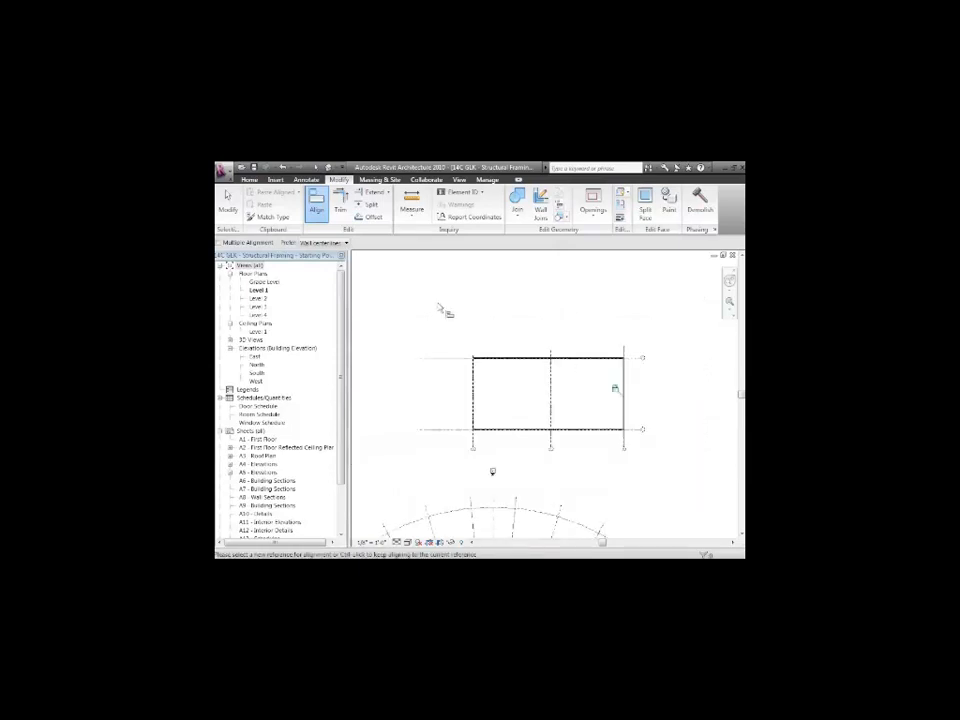
Step: Bring up the Annotate dimensioning tools for the grid-span dimensions
click(254, 166)
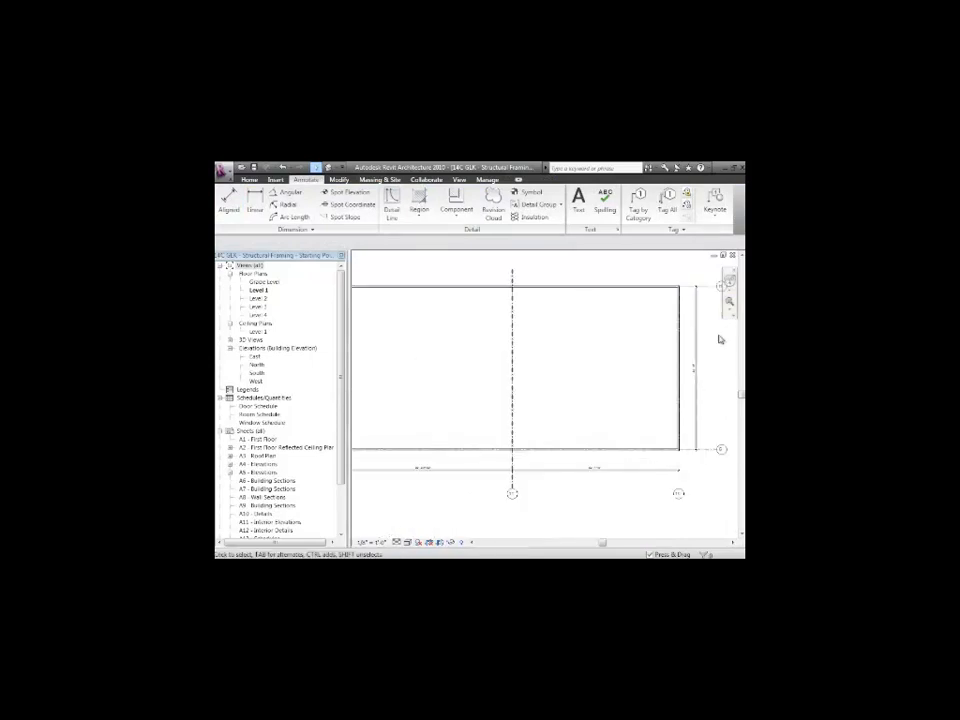
click(731, 301)
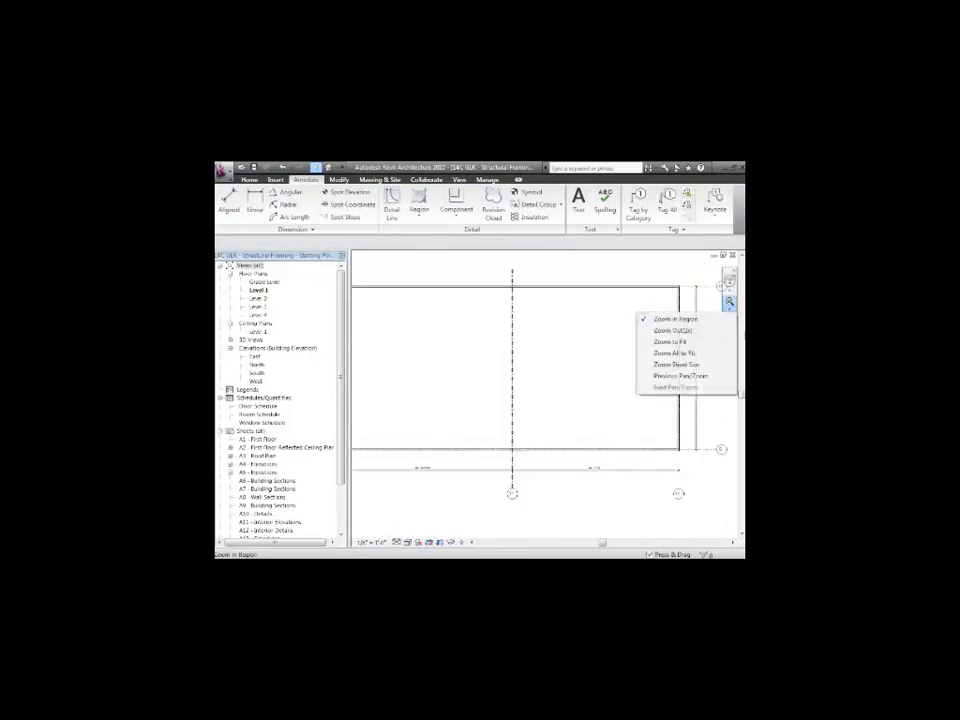
click(667, 318)
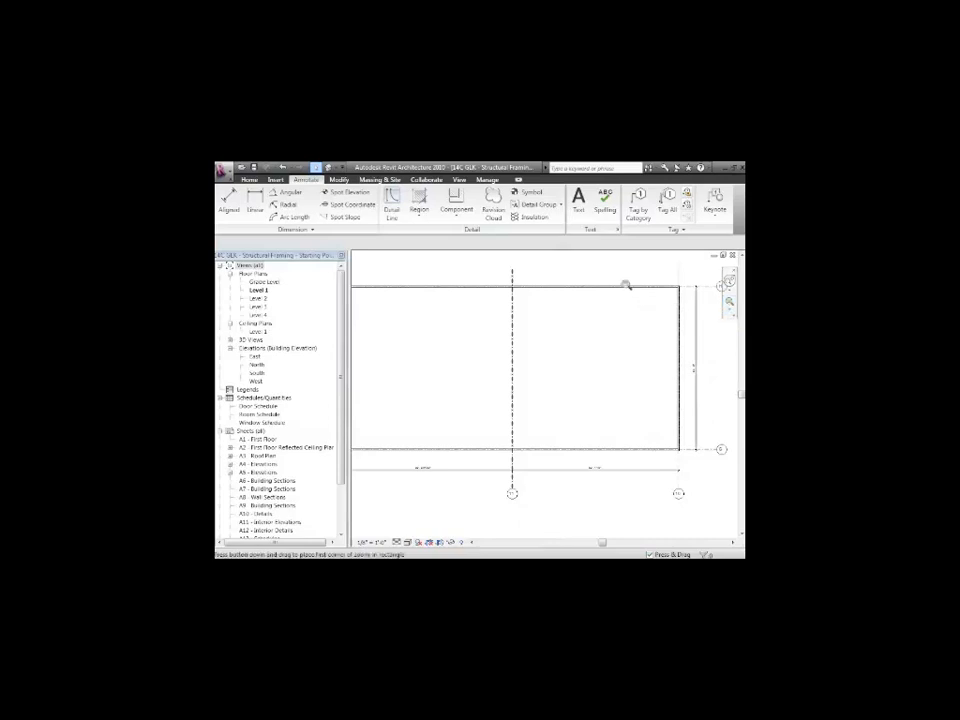
drag(598, 278, 730, 503)
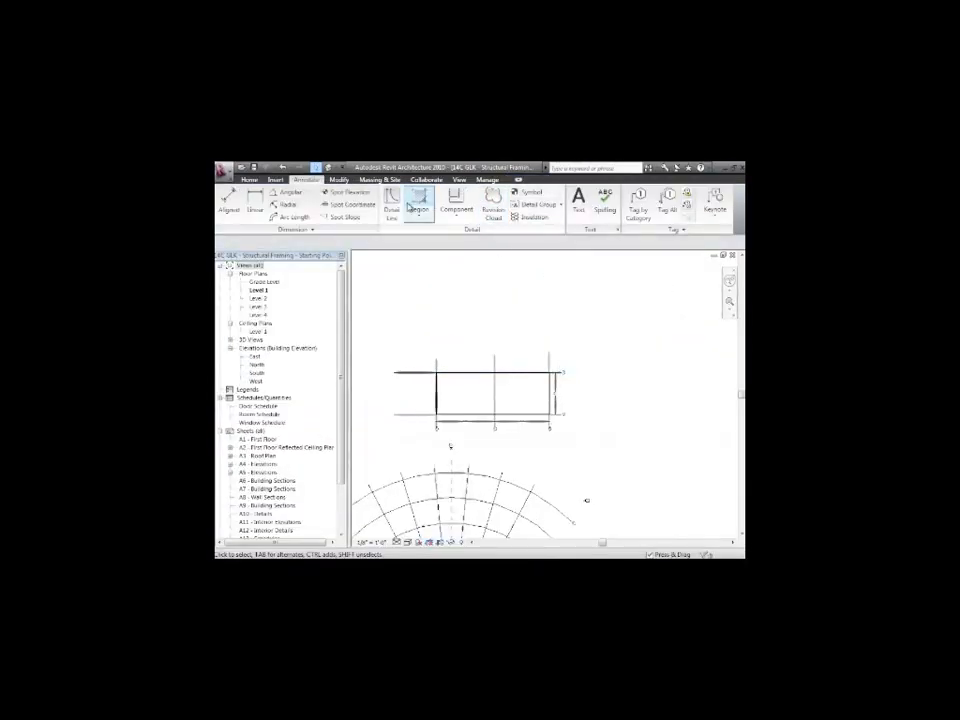
click(251, 179)
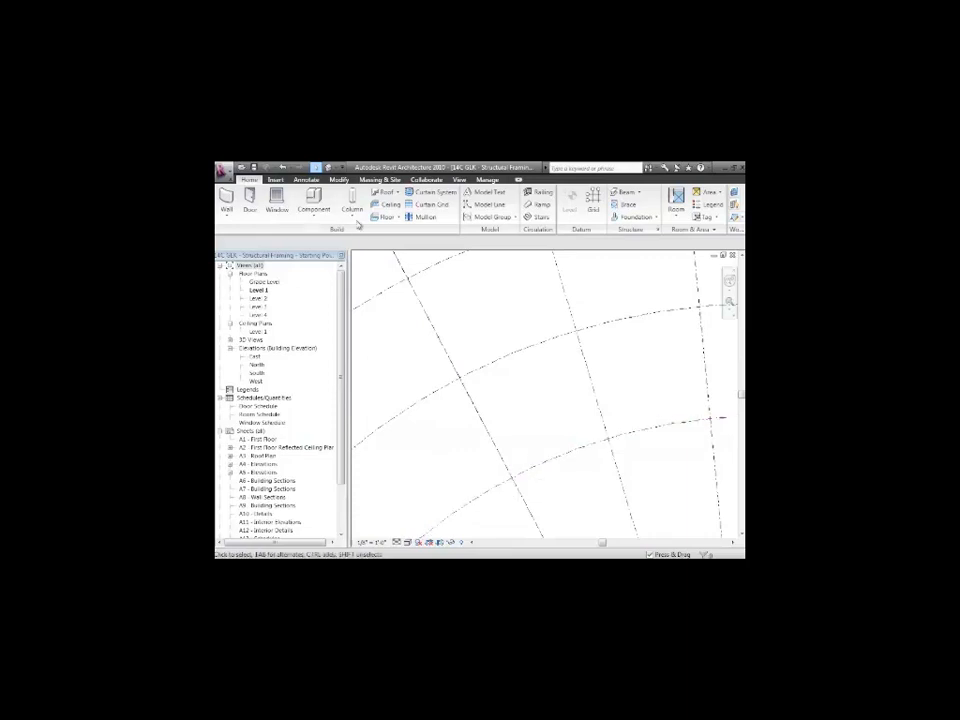
Step: Begin placing a Structural Column and open Load Family to choose a column family
click(352, 200)
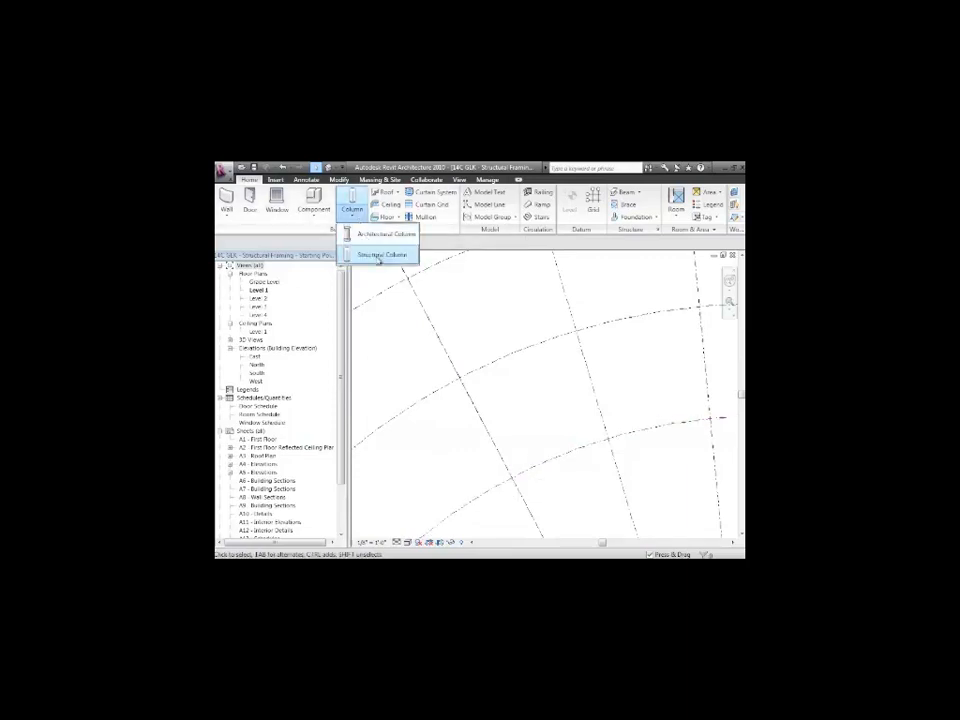
click(382, 254)
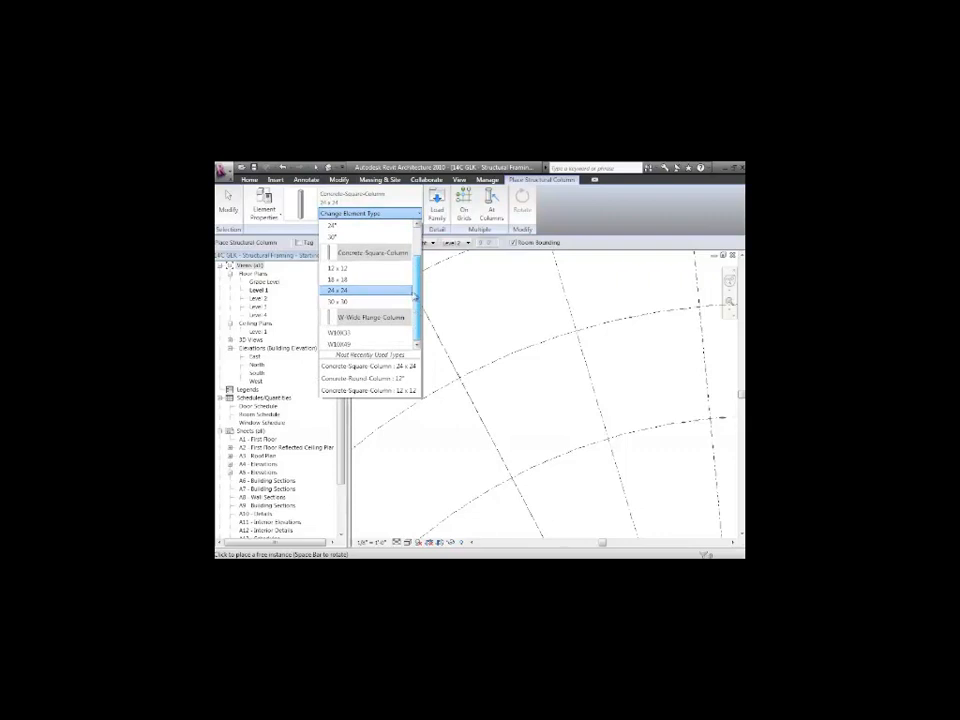
click(462, 200)
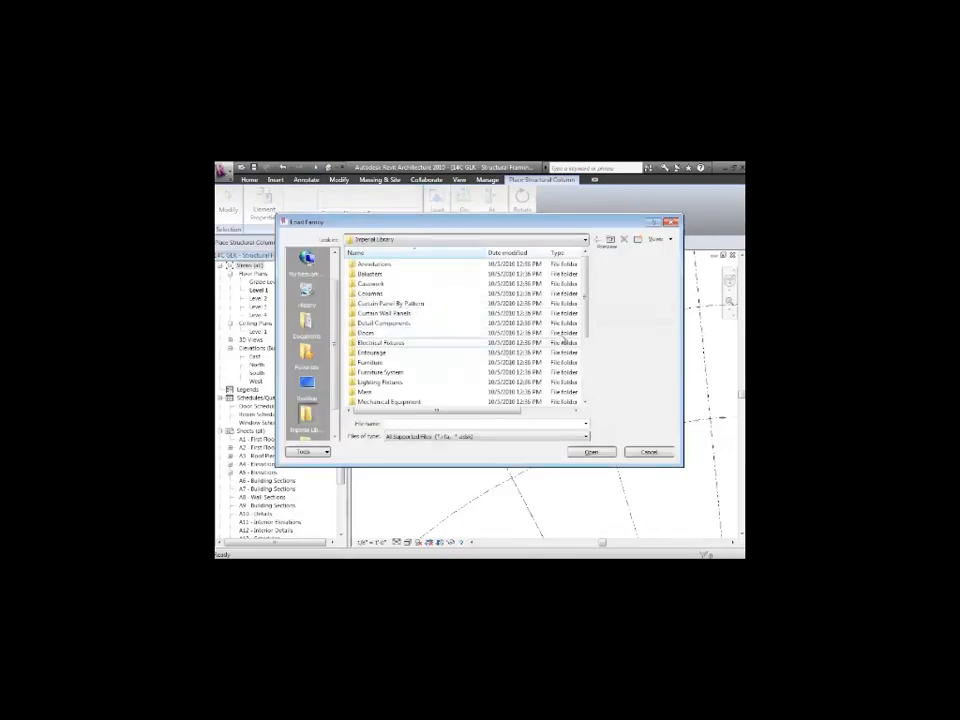
Step: Browse the family library into Structural > Columns > Concrete to load Concrete-Rectangular-Column
scroll(down, 3)
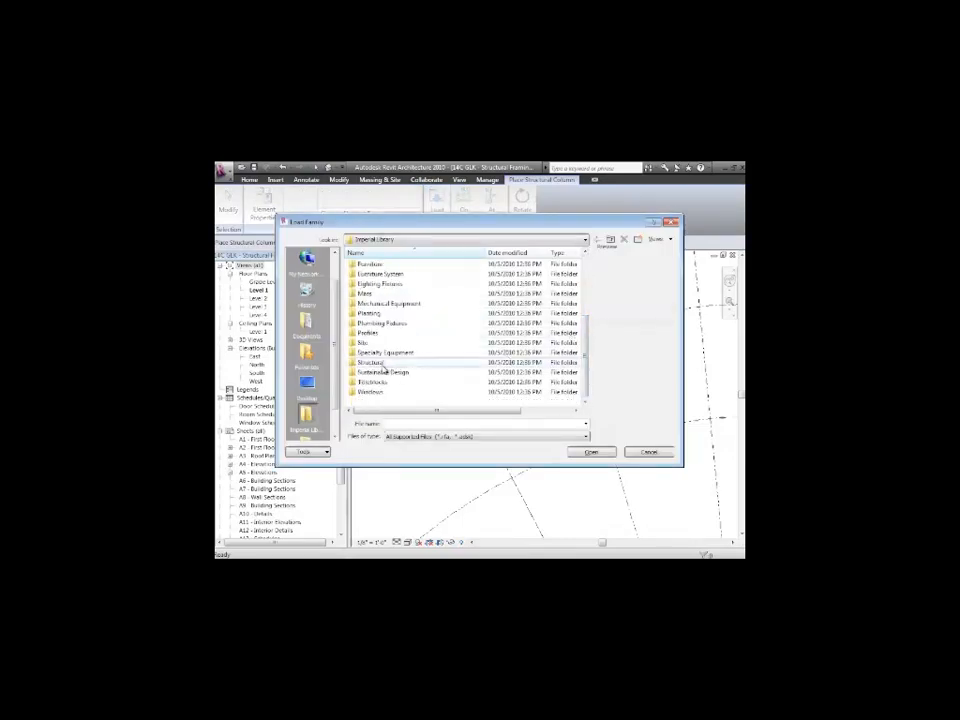
double_click(375, 362)
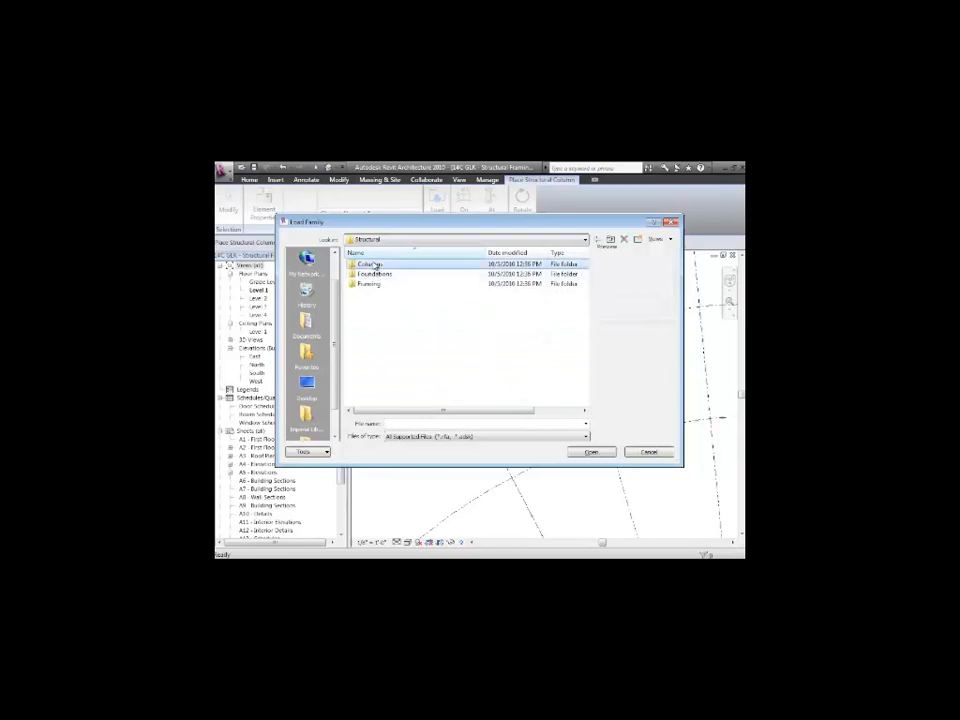
double_click(369, 264)
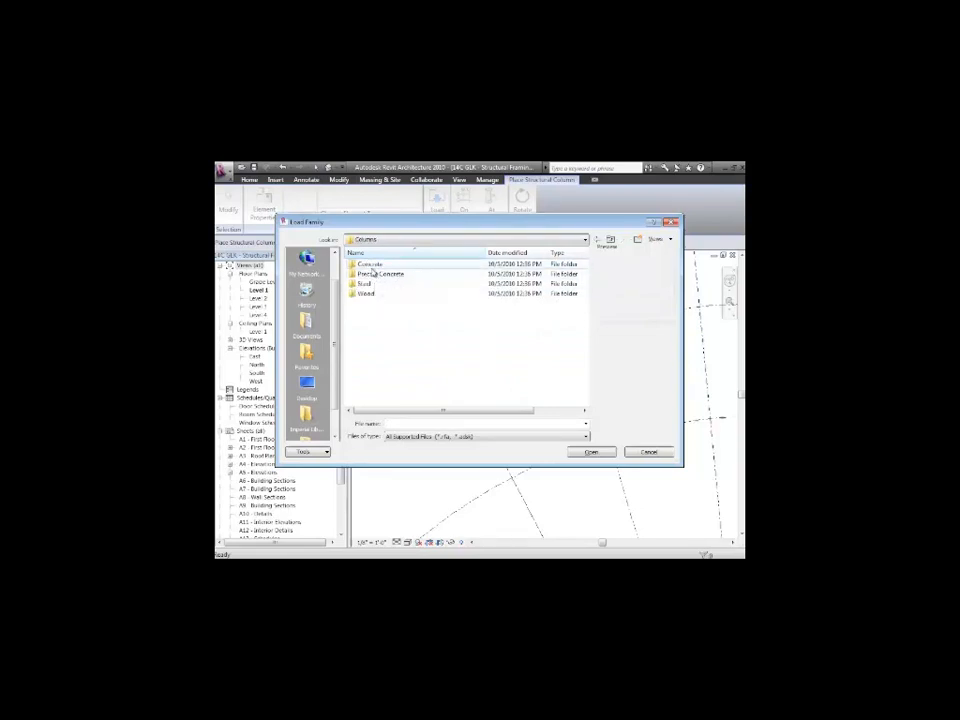
double_click(370, 264)
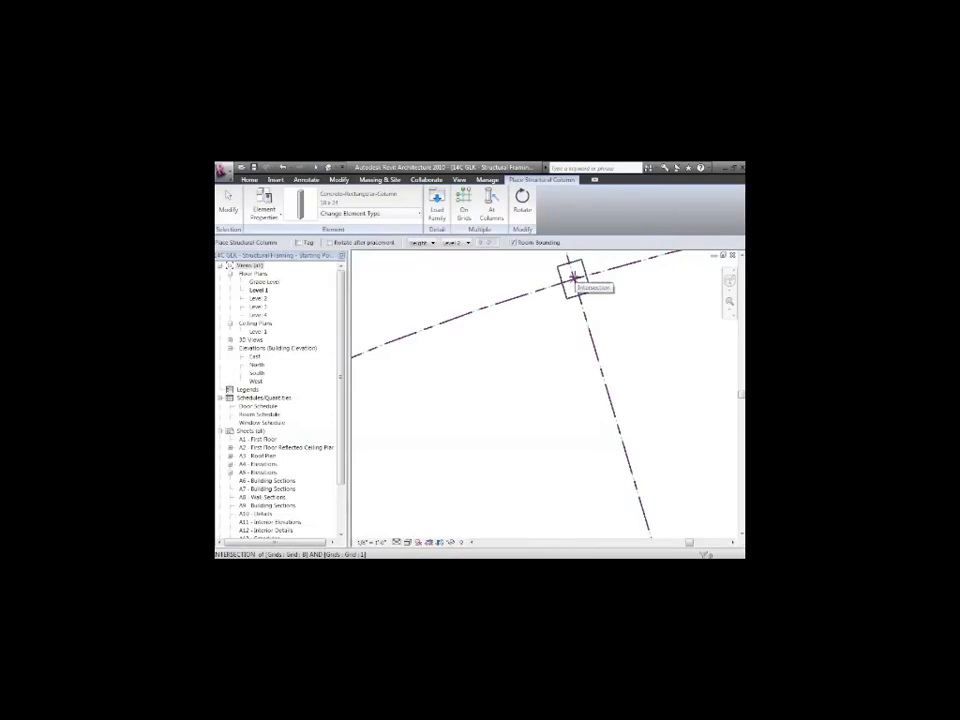
Step: Place an 18 x 24 concrete column at a radial-arc grid intersection
click(573, 278)
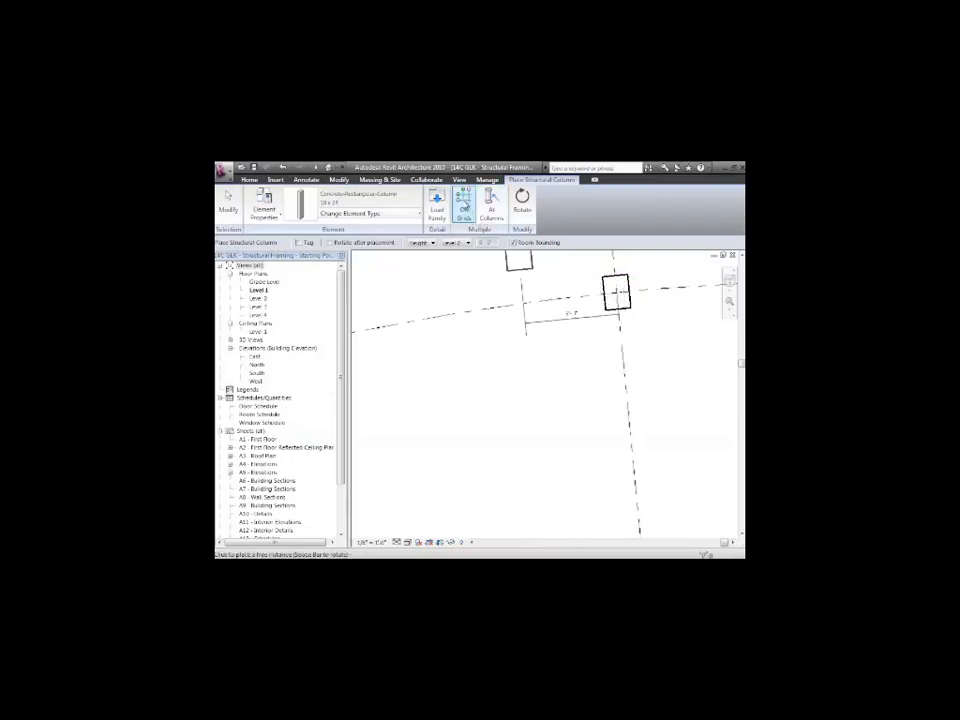
mouse_move(463, 199)
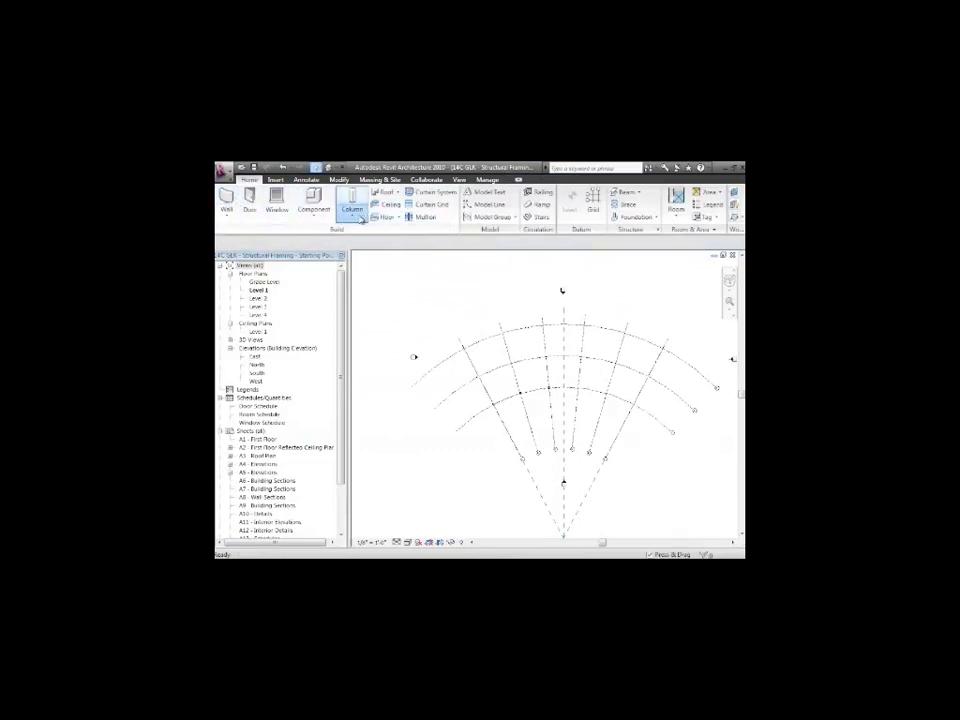
Step: Start the Structural Column tool again for the radial grid
click(351, 206)
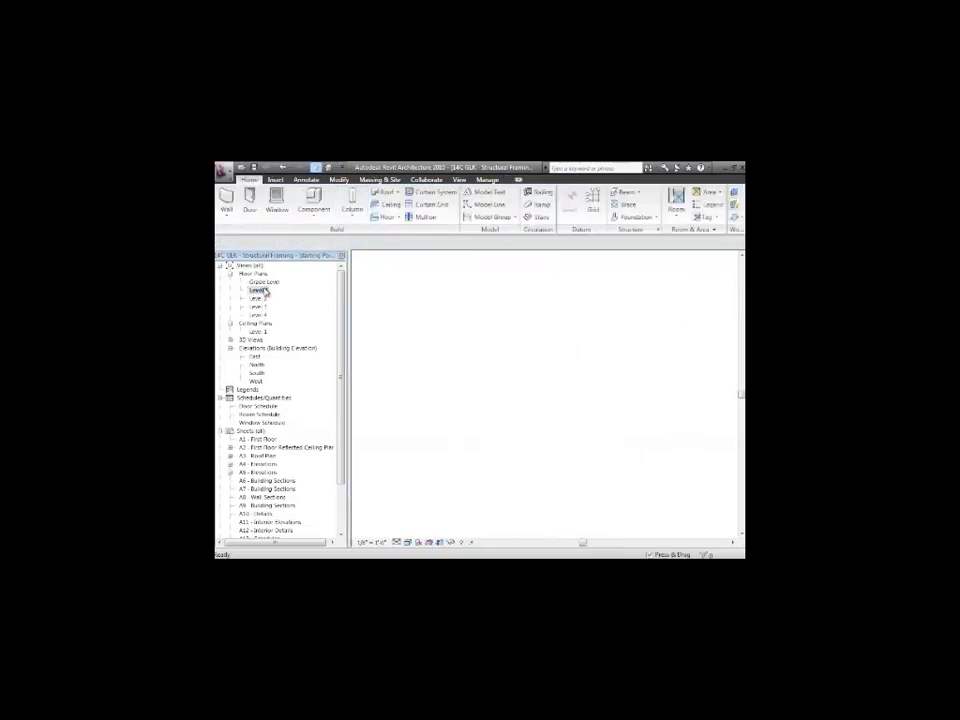
Step: Open the Level 1 plan and start Structural Column placement using At Grids
double_click(258, 290)
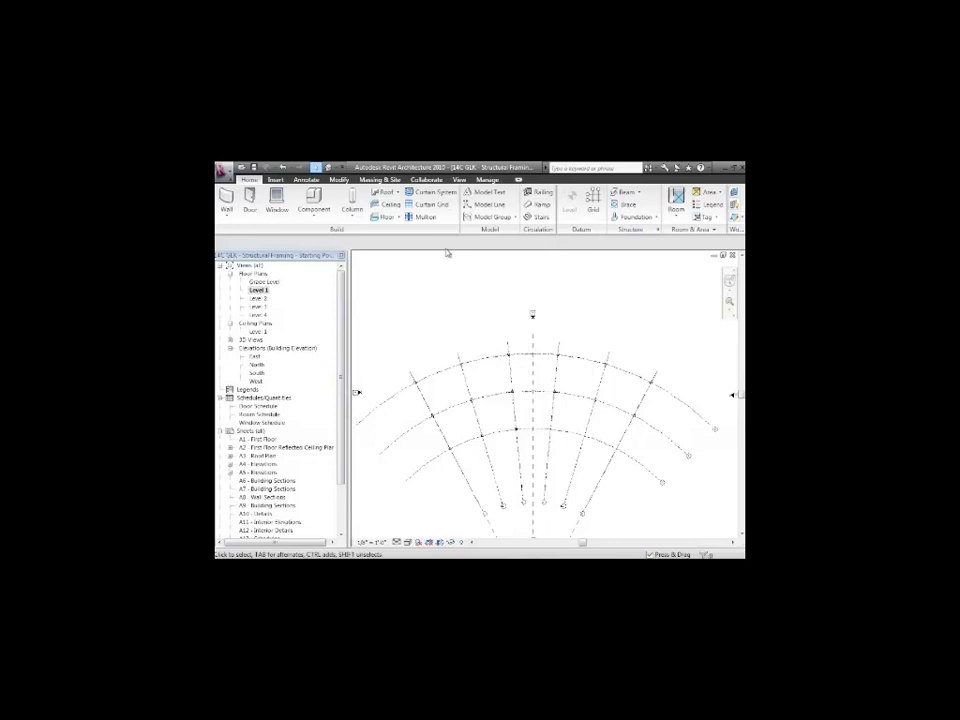
click(352, 200)
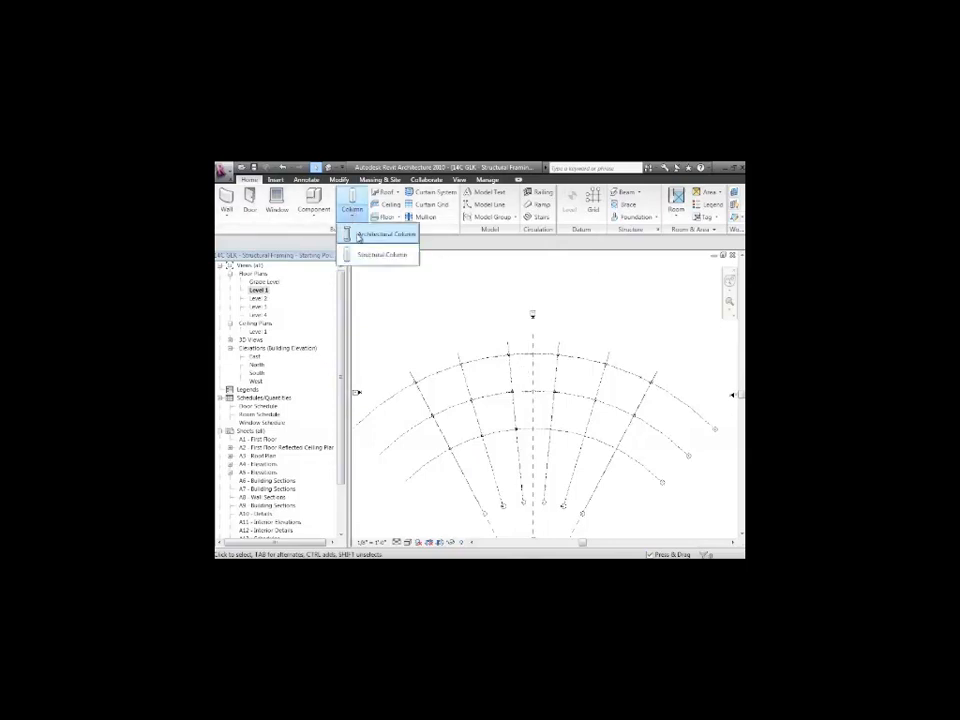
click(380, 258)
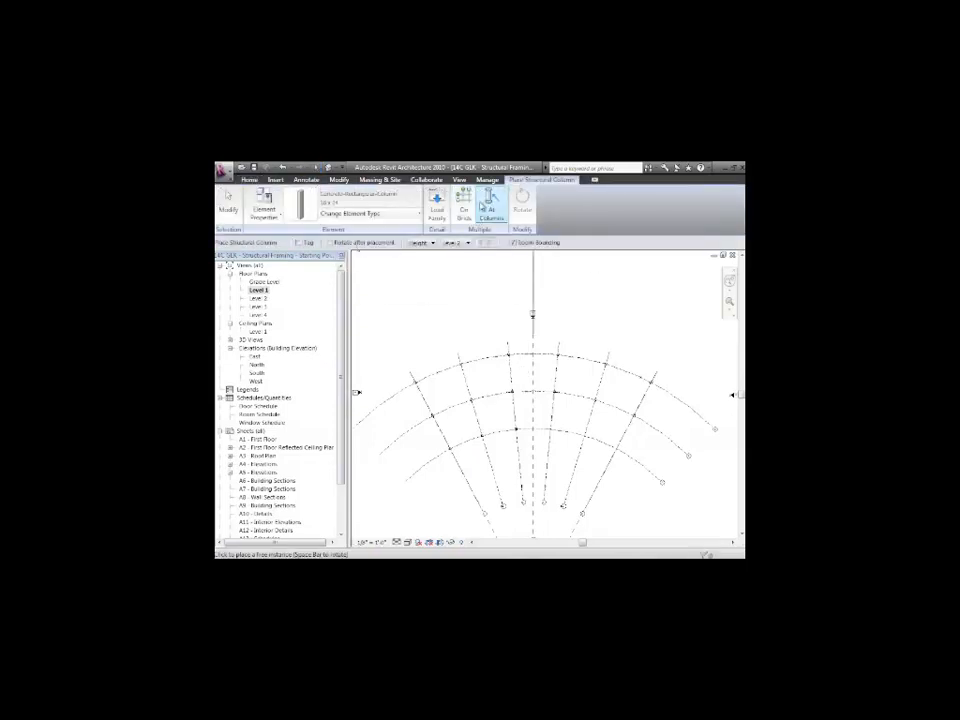